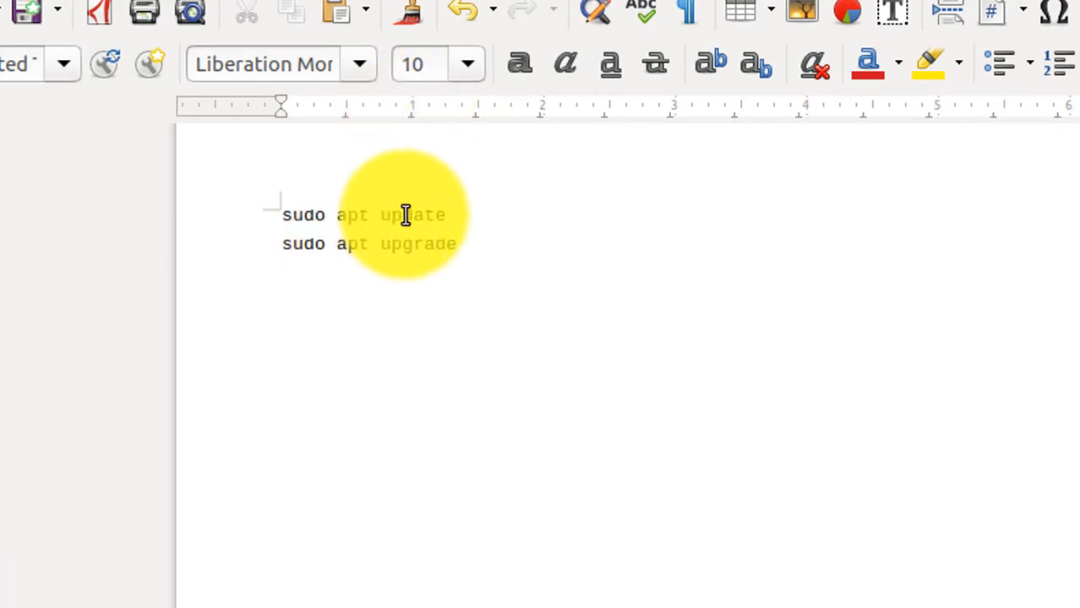
mouse_move(482, 228)
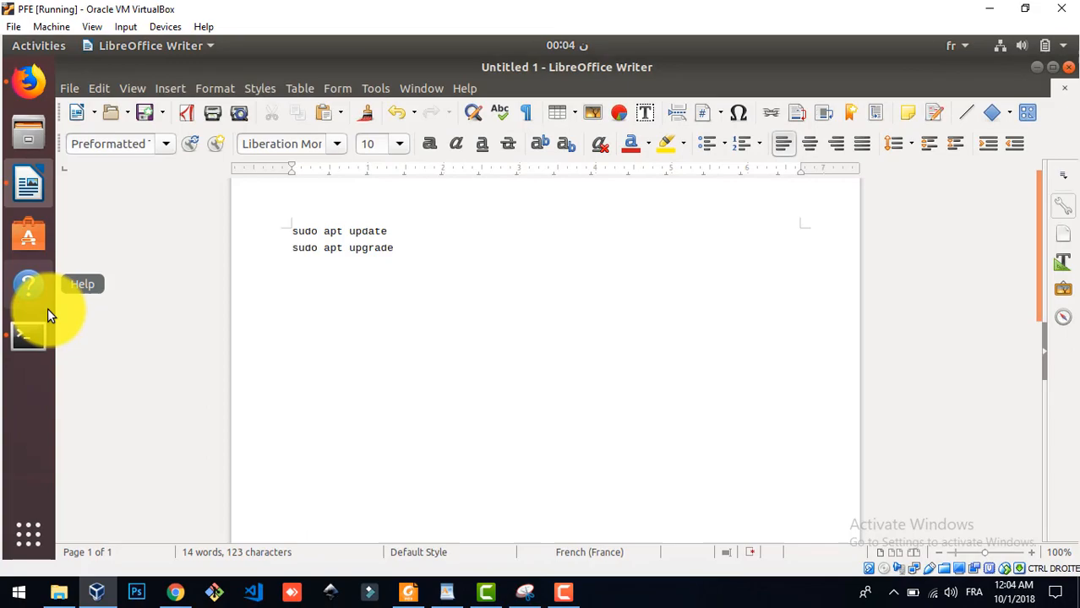
Step: Focus the GNOME Terminal to run 'sudo apt-get install autoconf -o Acquire::Check-Valid-Until=false'
left_click(28, 336)
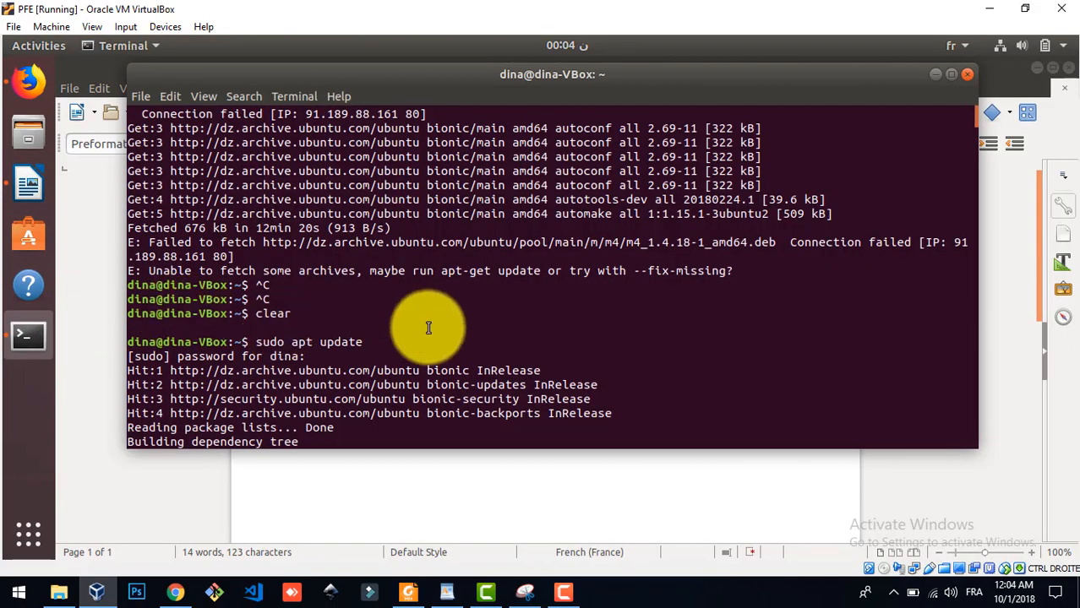
mouse_move(976, 115)
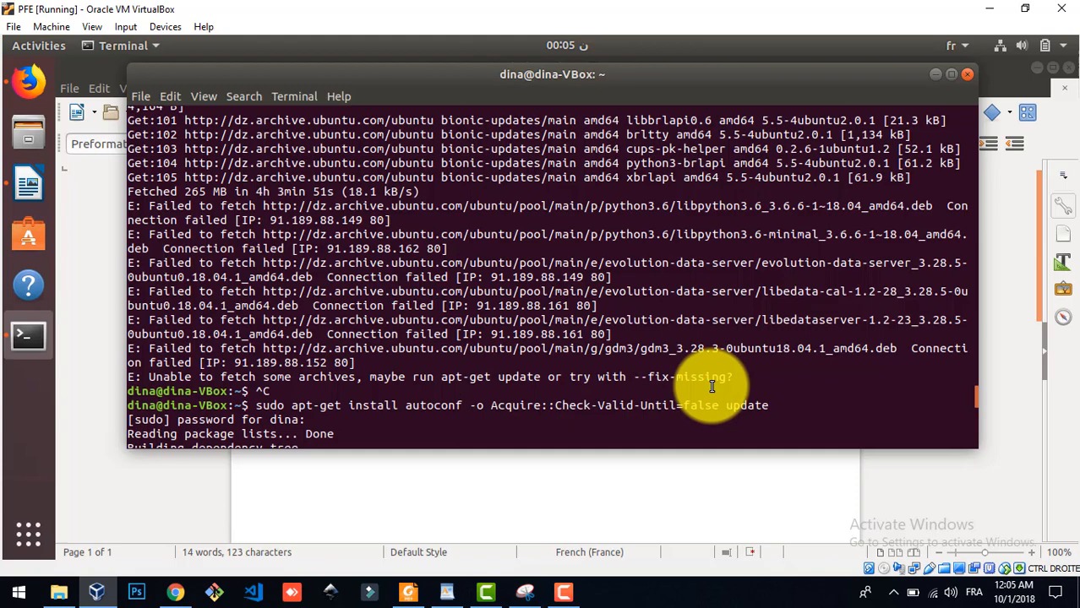
mouse_move(974, 393)
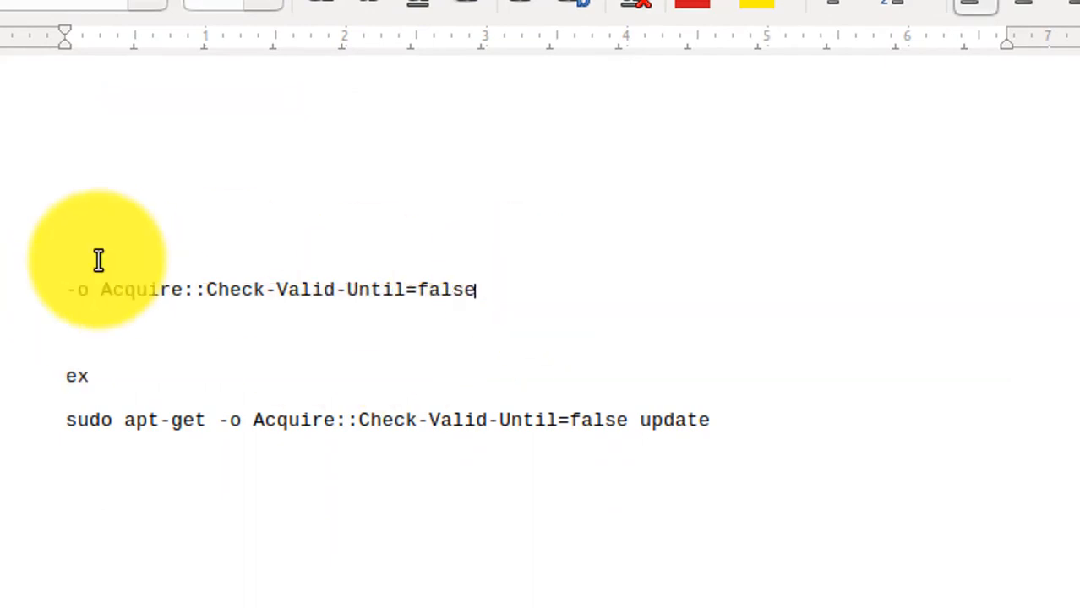
mouse_move(539, 306)
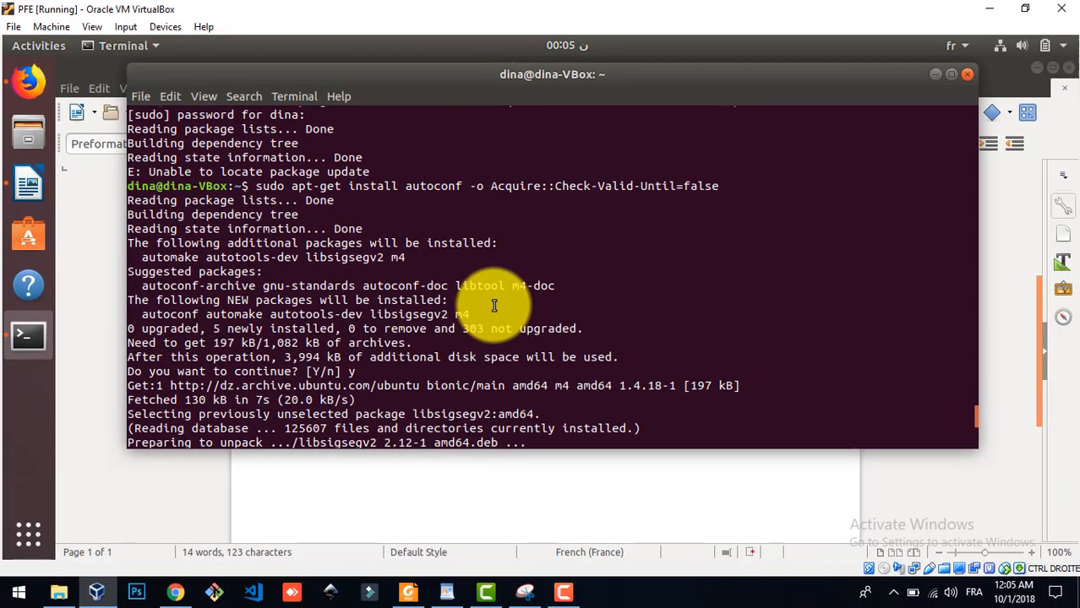
mouse_move(943, 376)
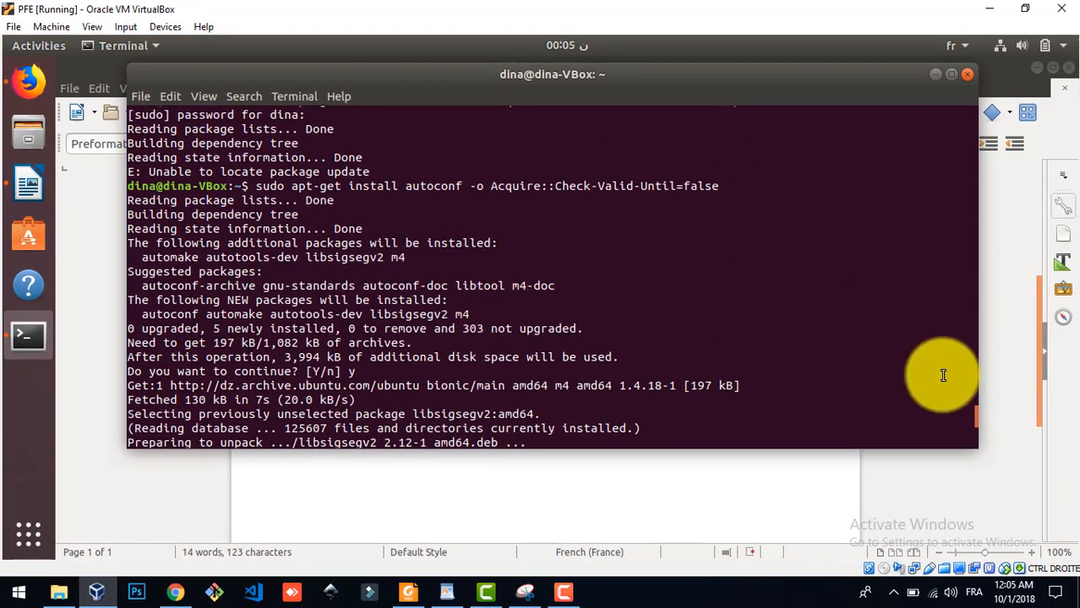